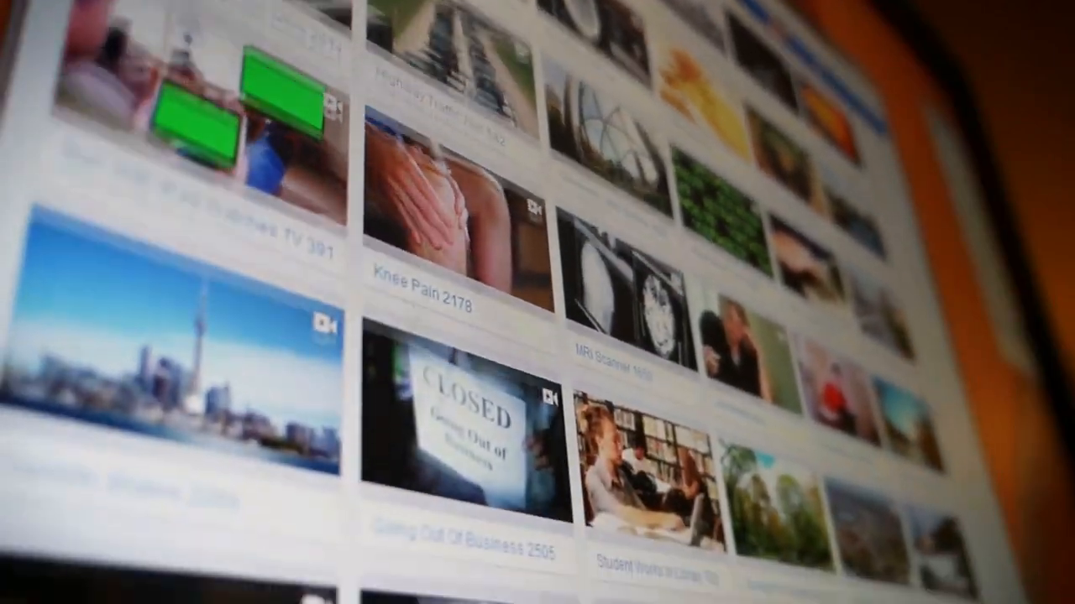
Go from the FlexClip homepage to the Login / Sign Up page
scroll("down", 3)
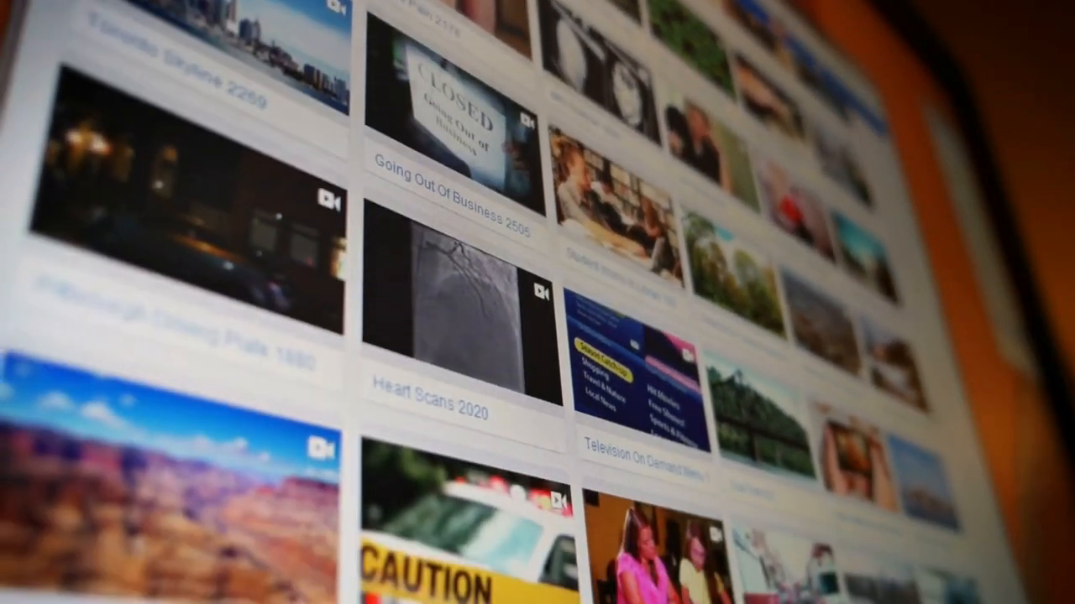
scroll("down", 3)
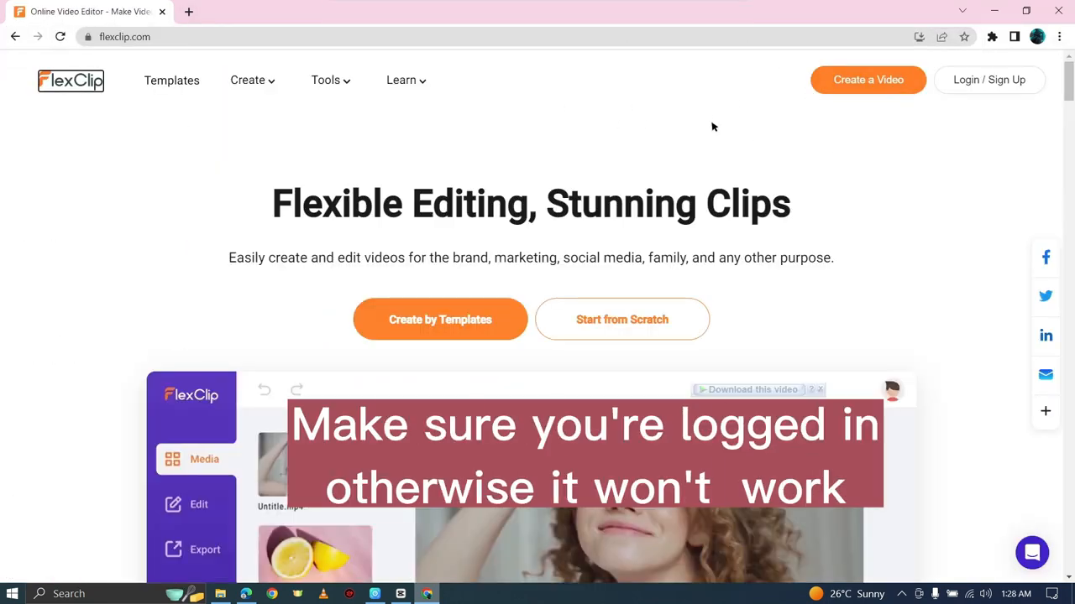
mouse_move(989, 80)
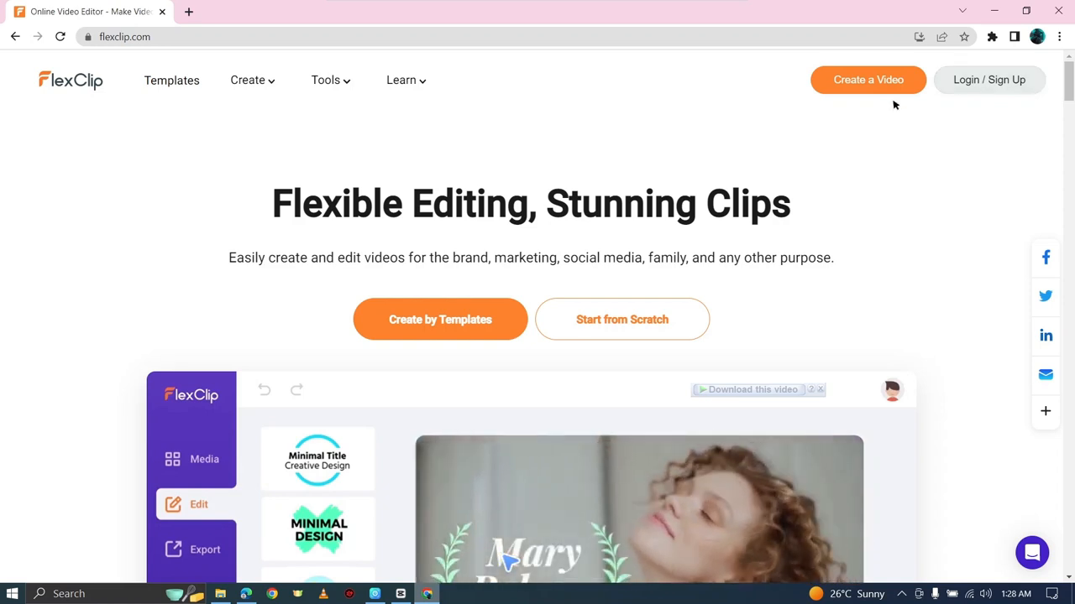
left_click(987, 80)
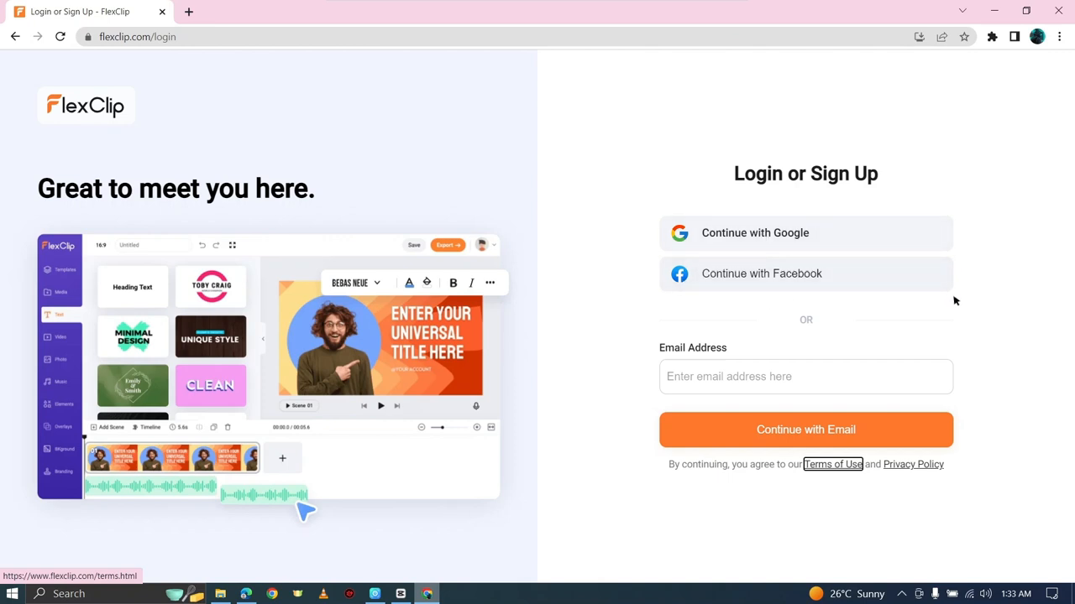
mouse_move(646, 225)
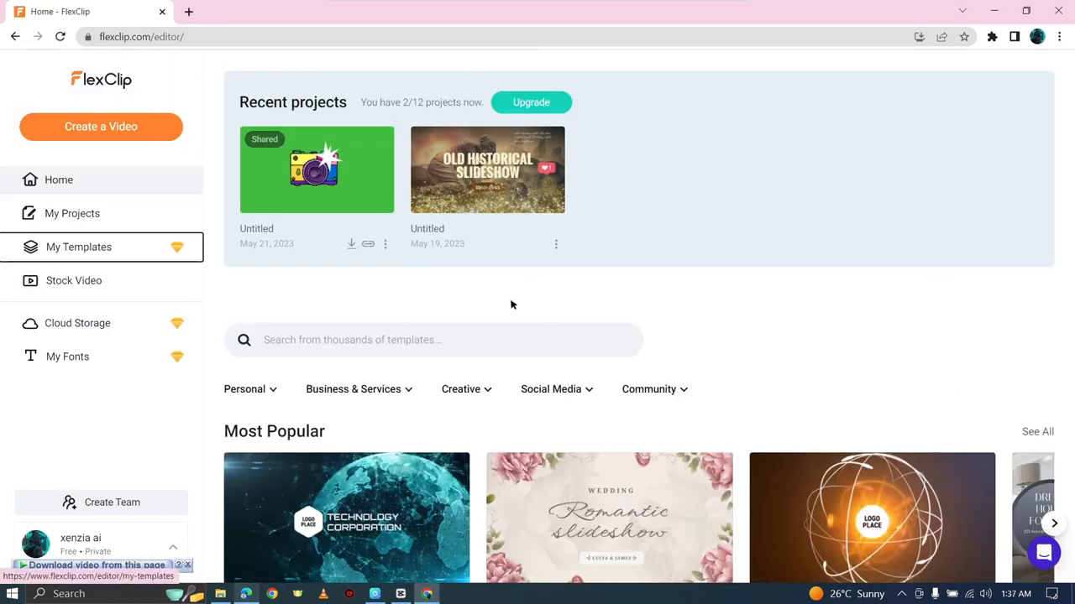
mouse_move(443, 302)
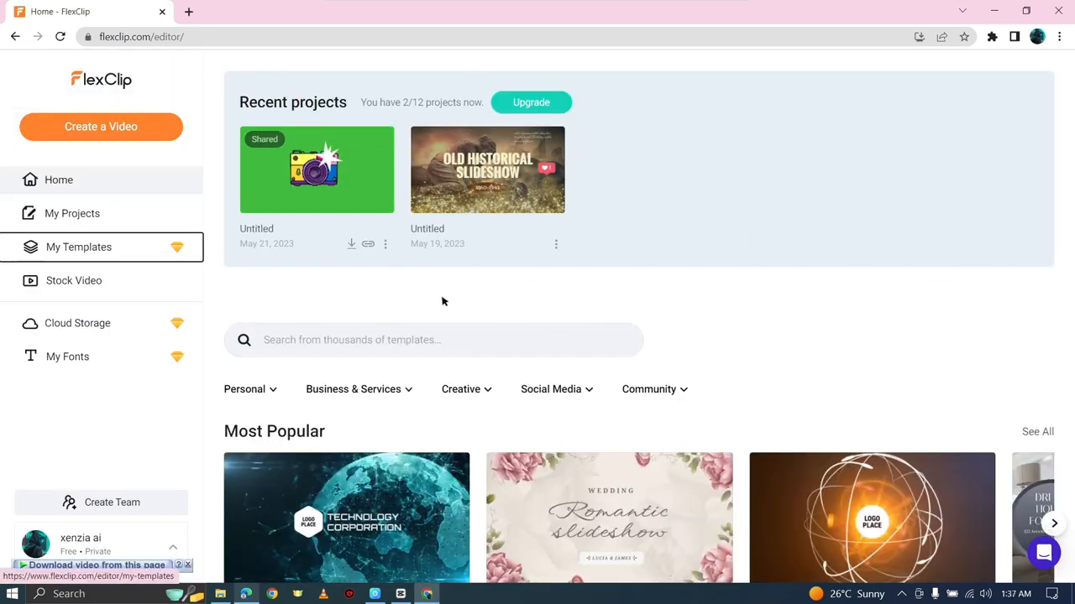
mouse_move(350, 244)
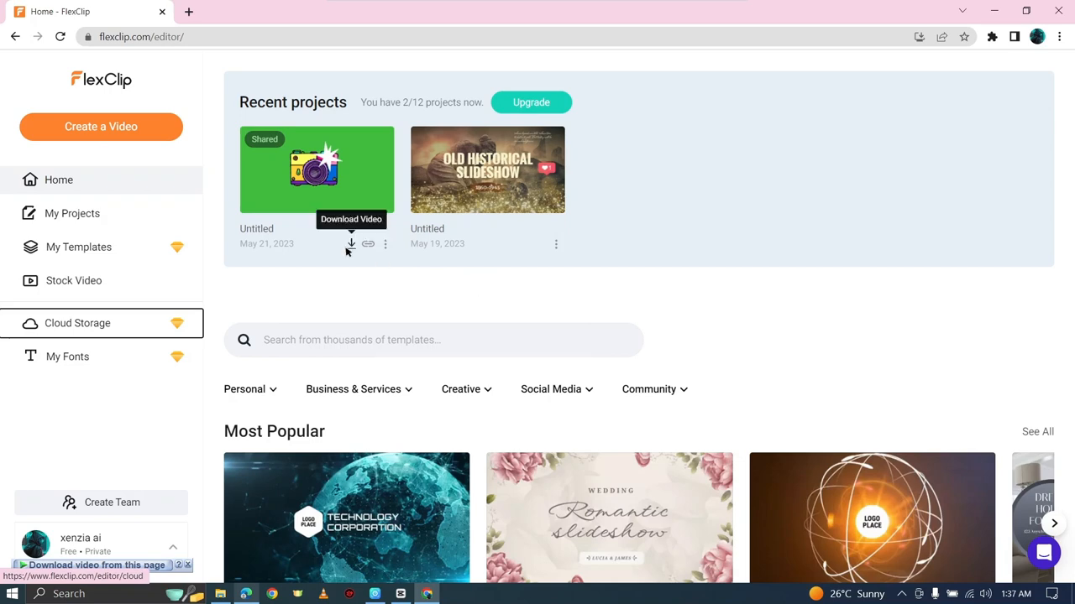
Search 'idm download' in a new tab and reach Chrome's Extensions page via More tools
left_click(188, 10)
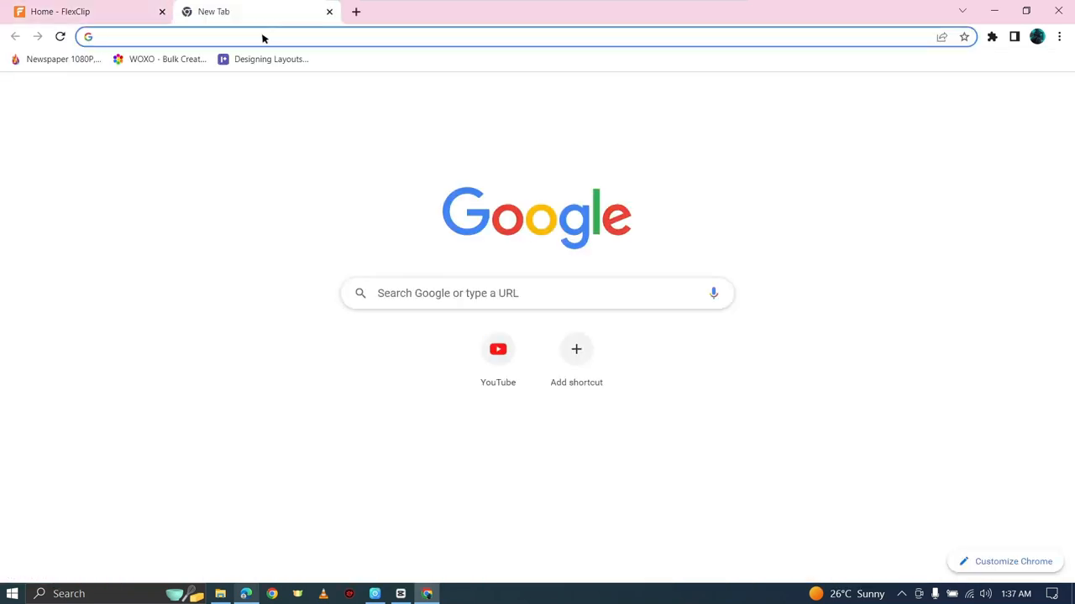
left_click(1057, 37)
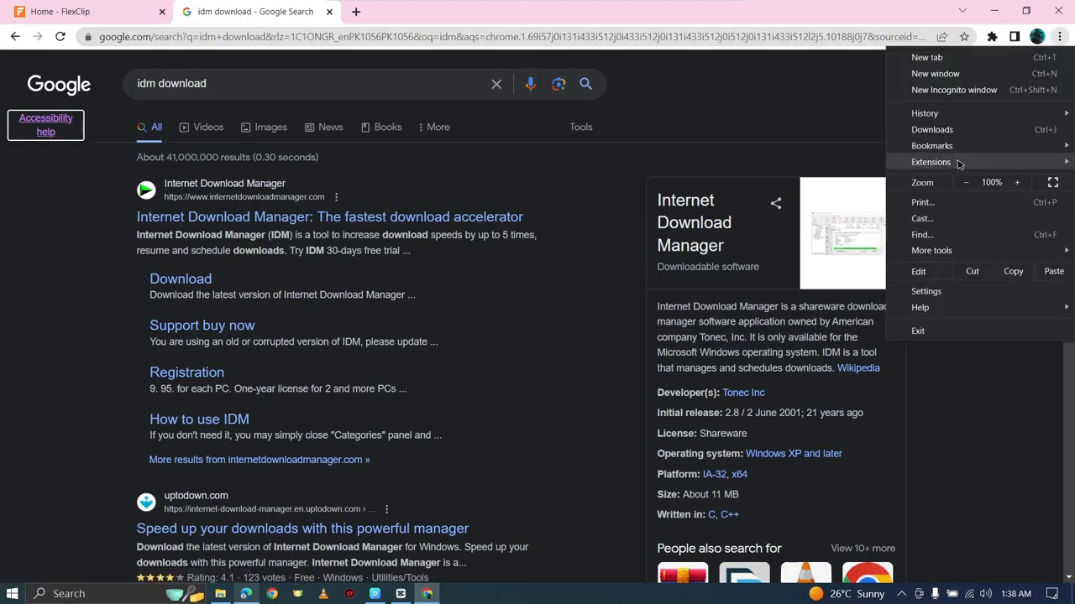
left_click(931, 161)
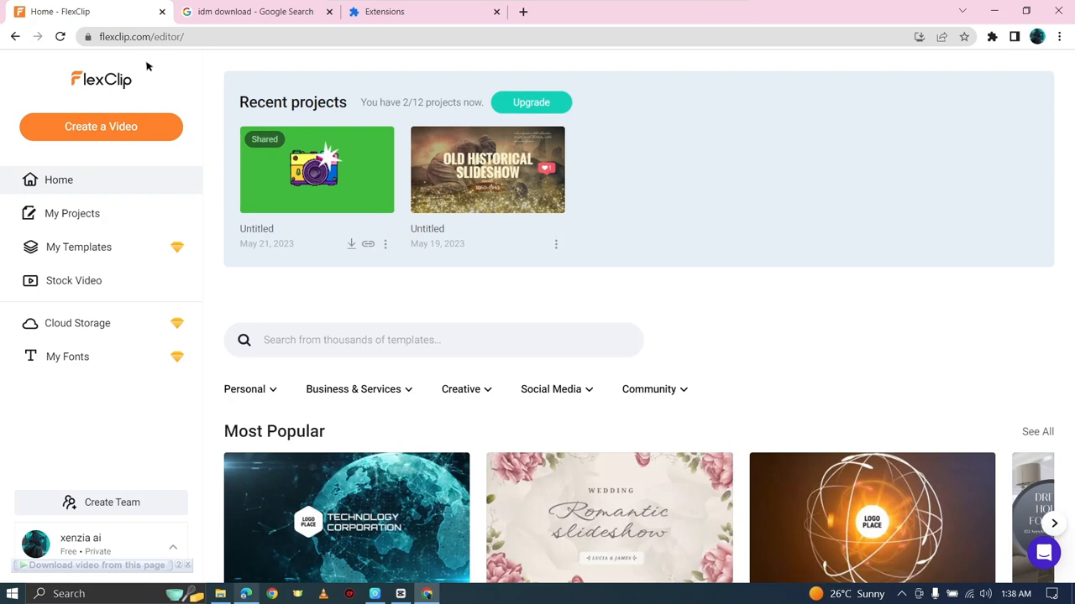
mouse_move(100, 125)
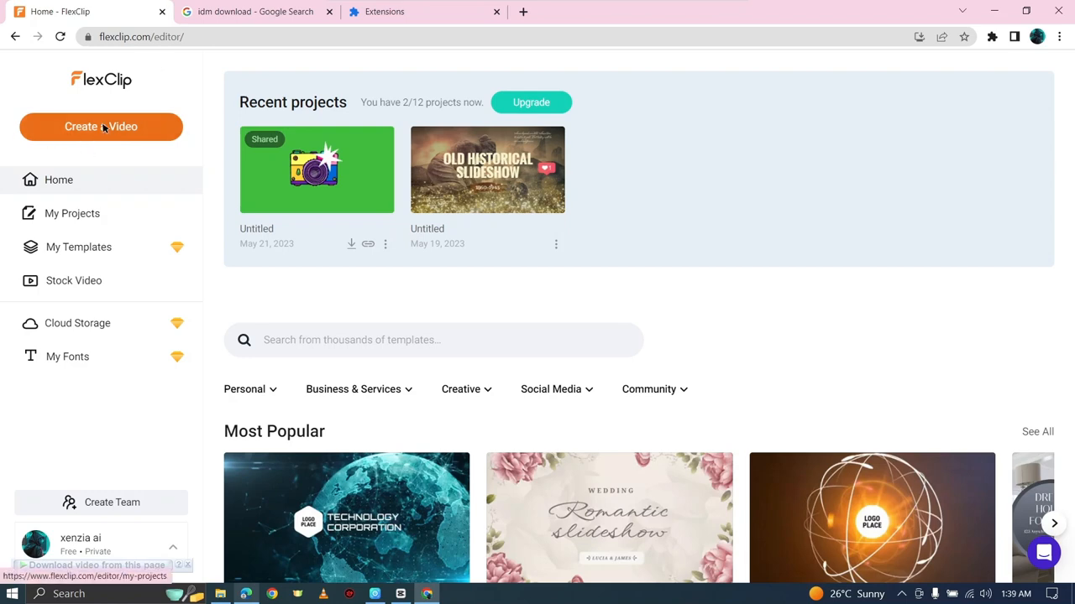
Start Create a Video to bring up the edit mode and aspect ratio choice
left_click(101, 126)
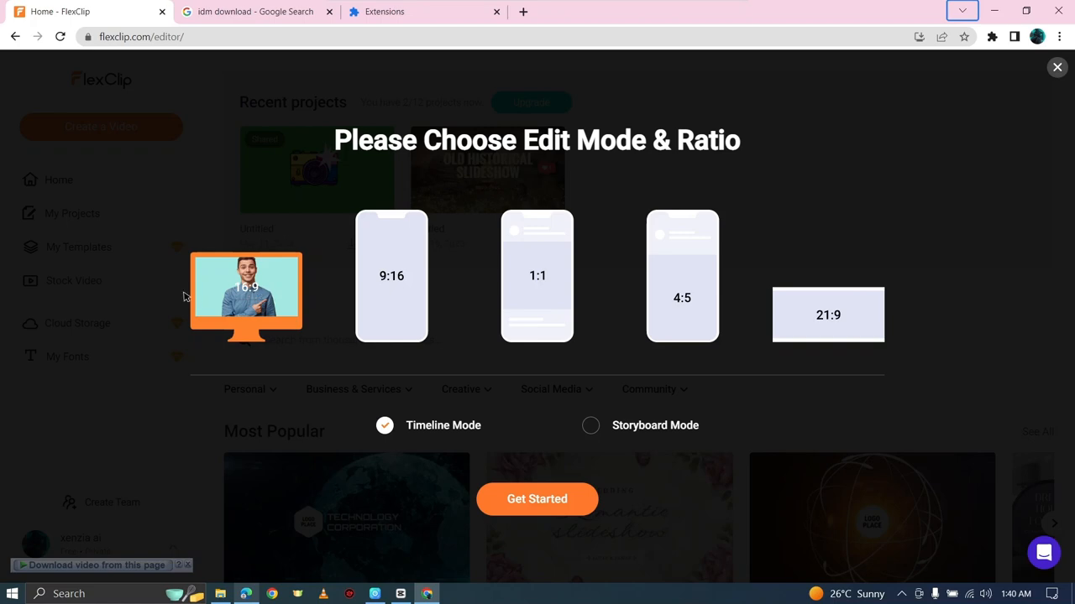
mouse_move(537, 499)
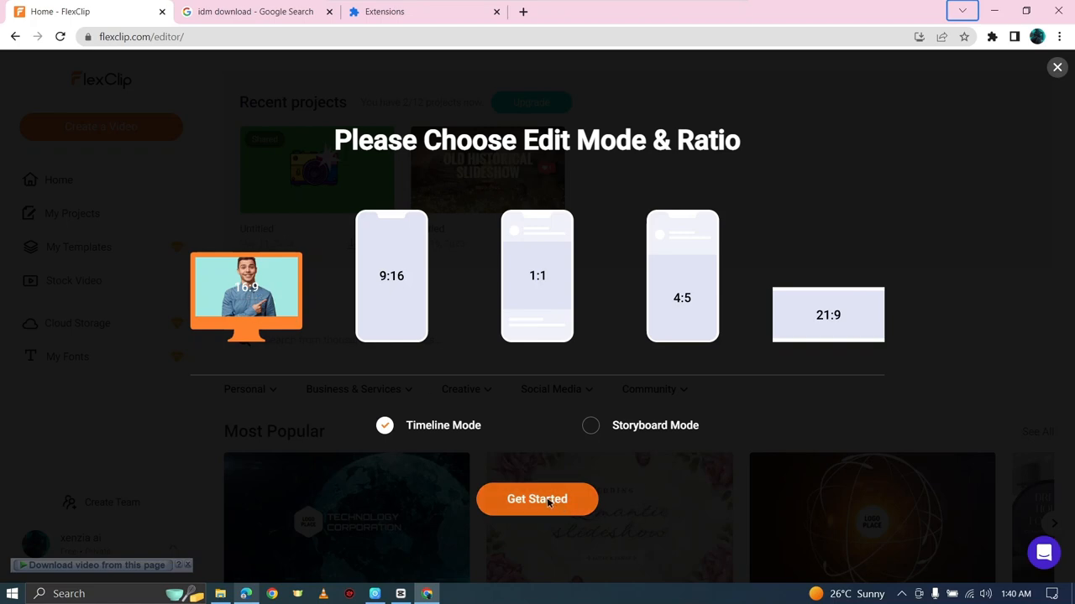
Get started with a blank 16:9 timeline project and show the stock video library
left_click(537, 498)
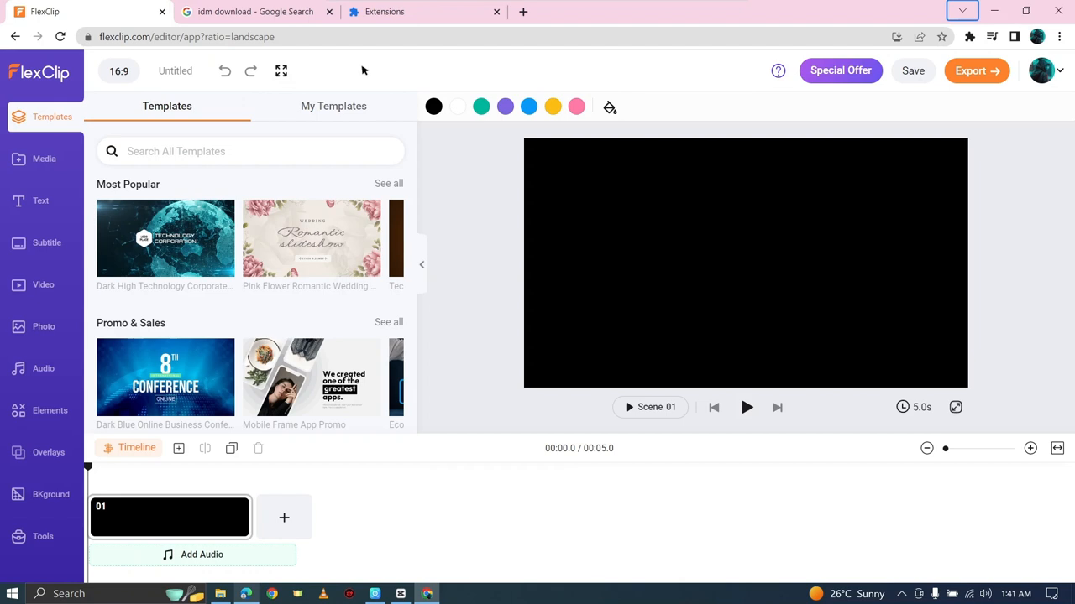
mouse_move(386, 67)
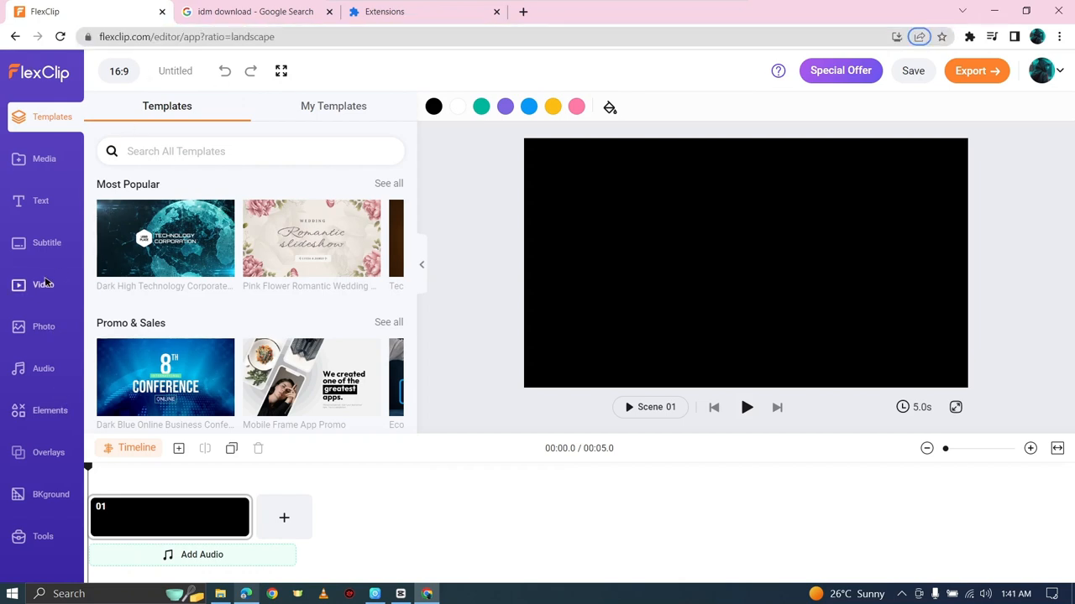
left_click(44, 286)
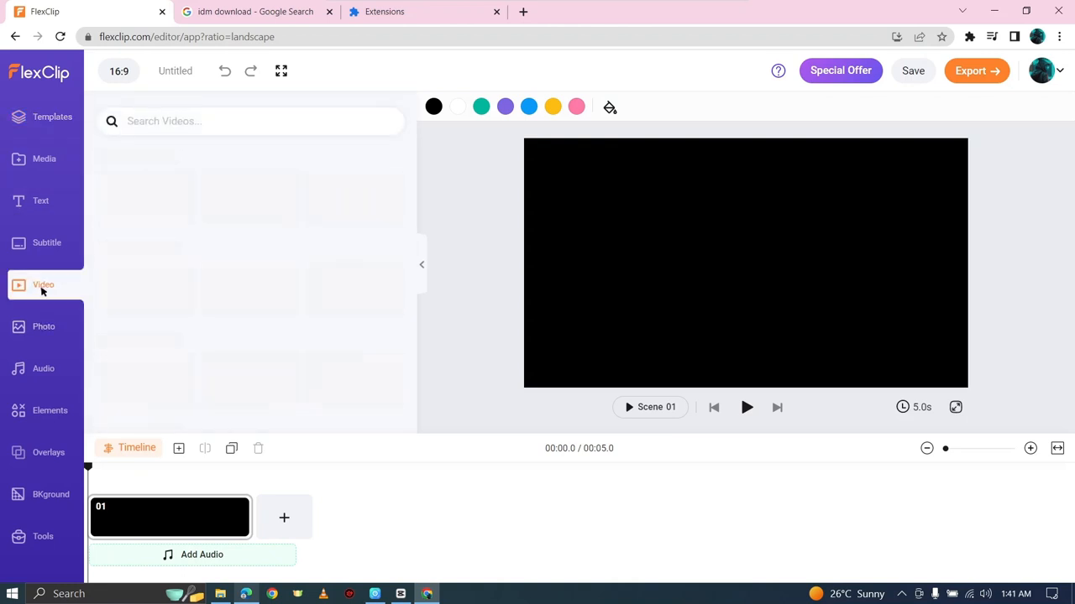
left_click(44, 286)
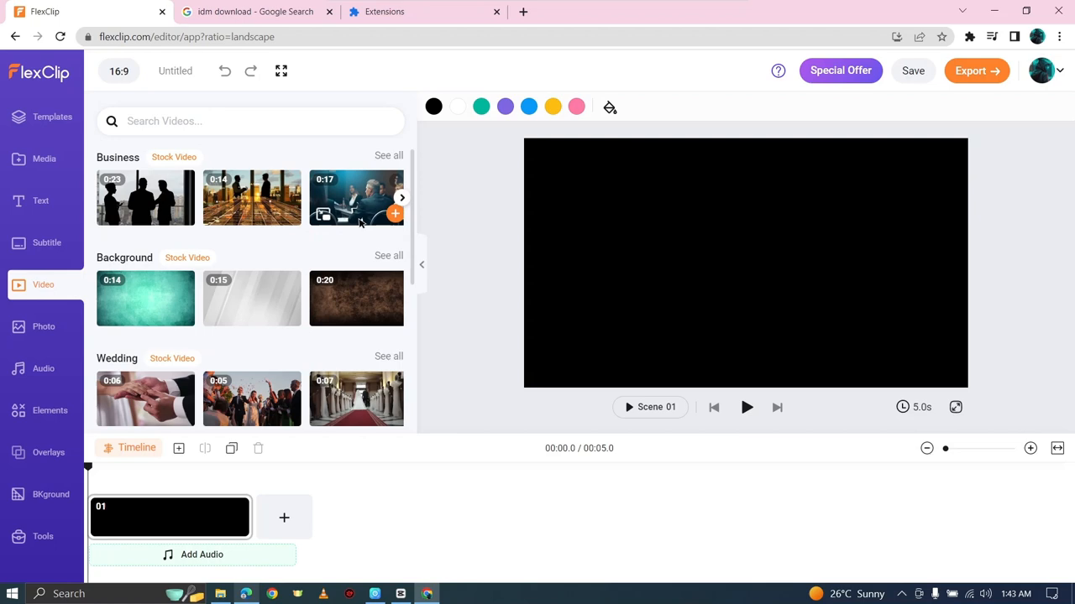
left_click(250, 121)
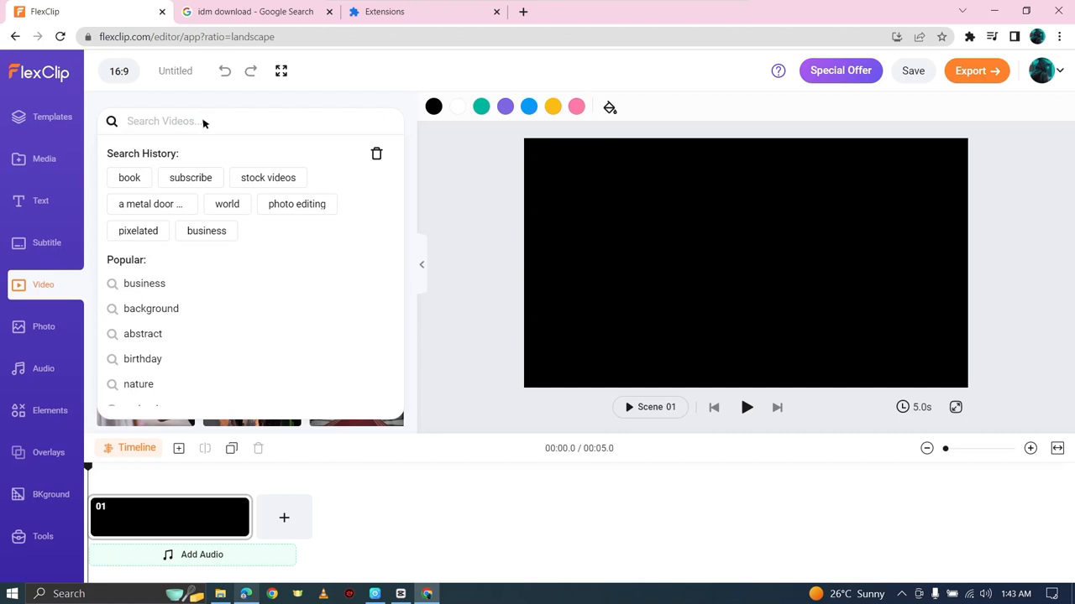
Run a quick stock video search for book clips, then clear the results
left_click(130, 178)
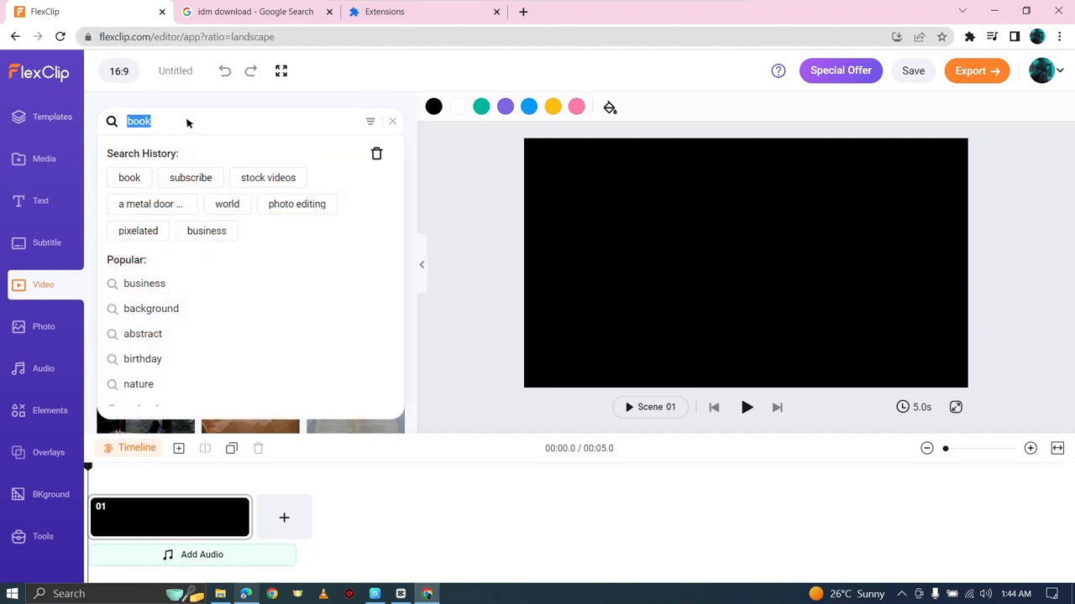
key("Return")
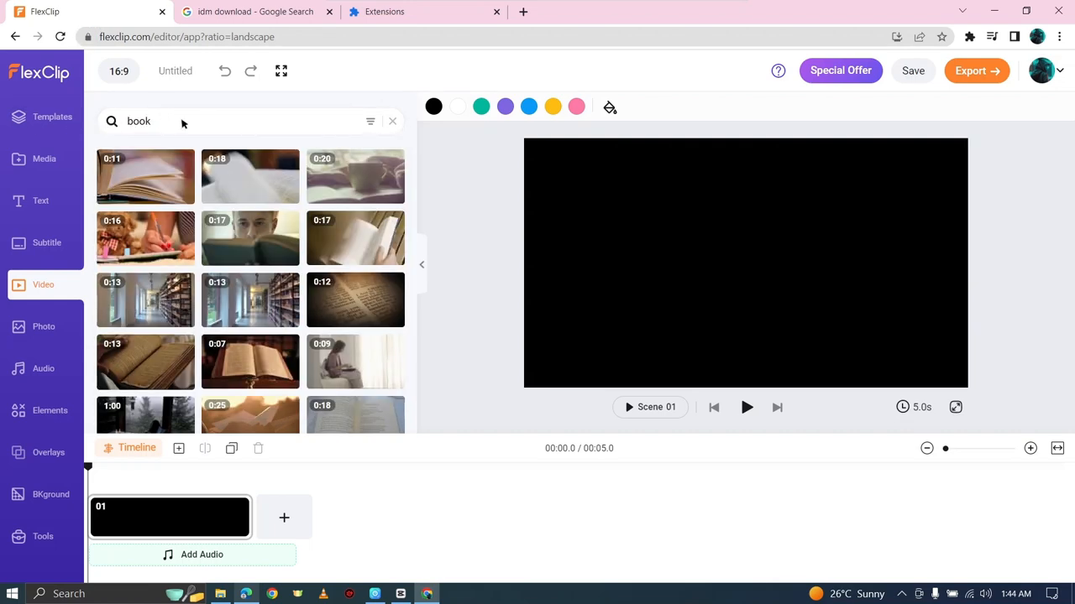
left_click(393, 121)
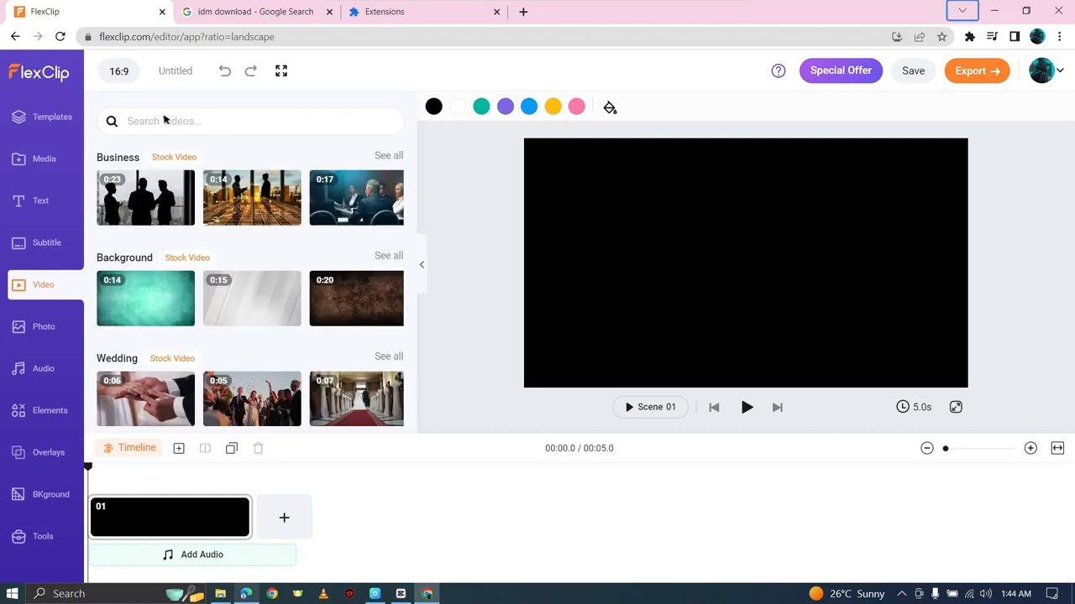
mouse_move(316, 121)
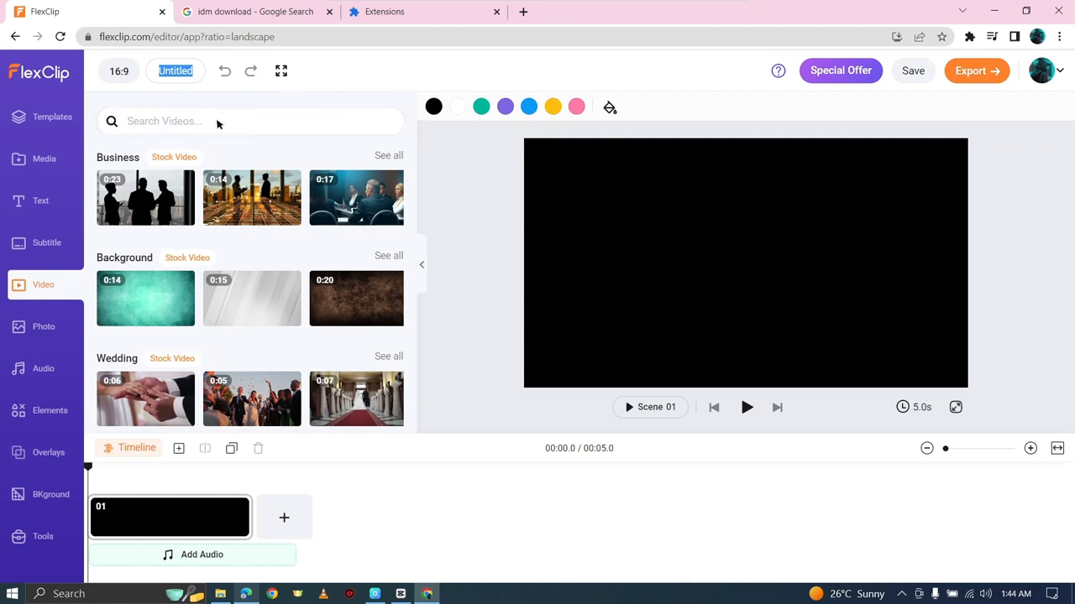
Search the stock videos for 'book'
left_click(250, 121)
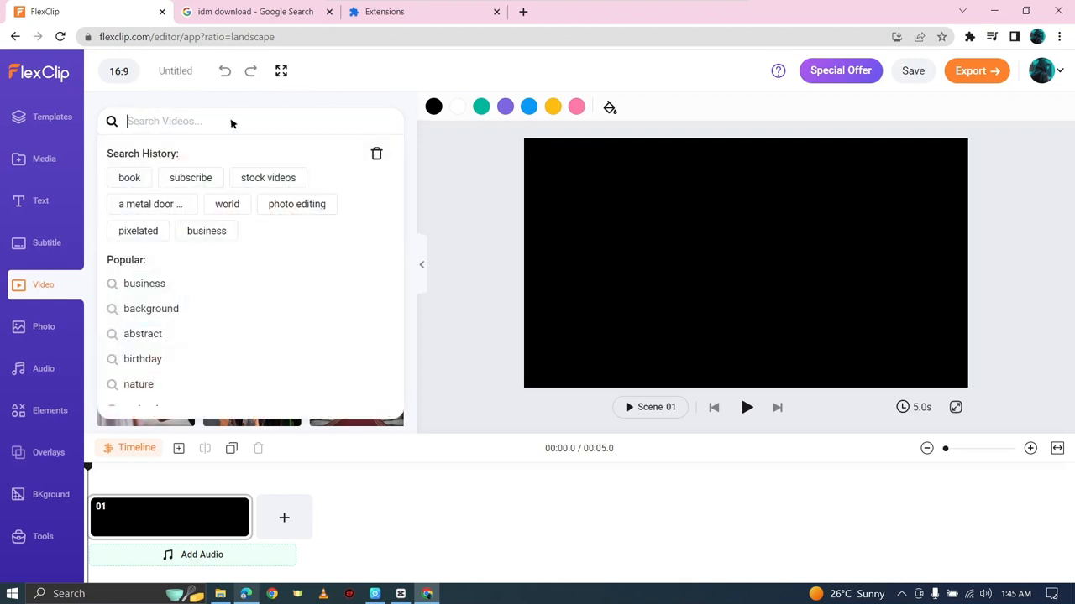
type("book")
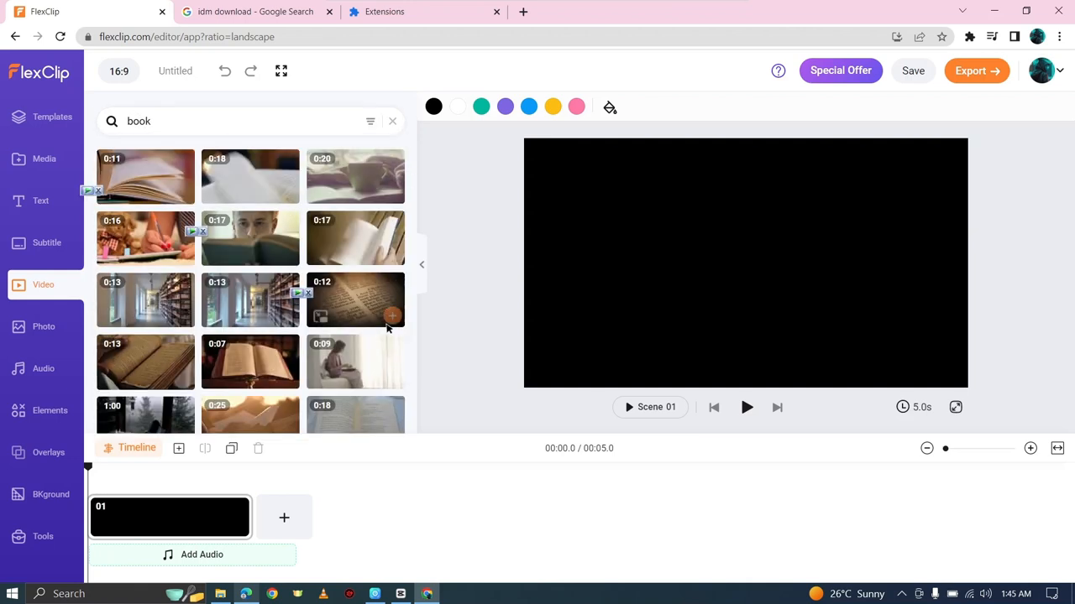
mouse_move(393, 316)
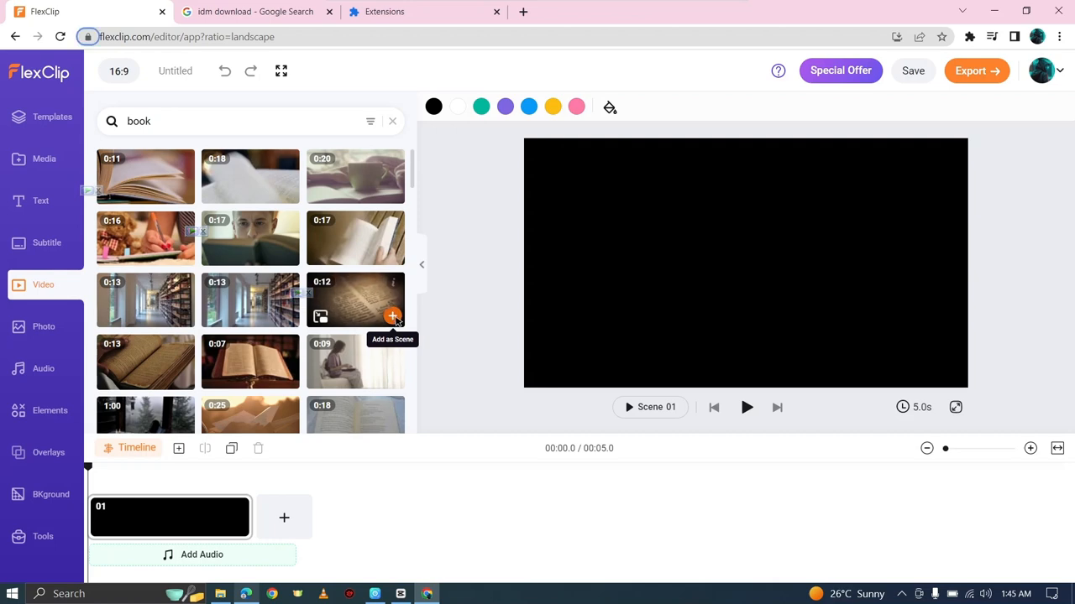
mouse_move(344, 292)
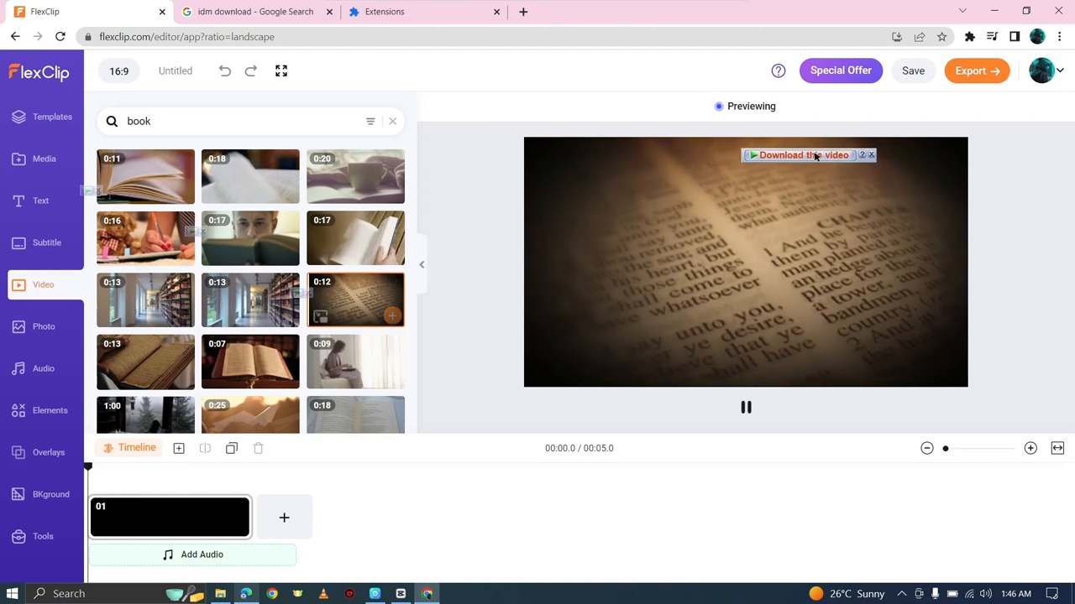
mouse_move(809, 154)
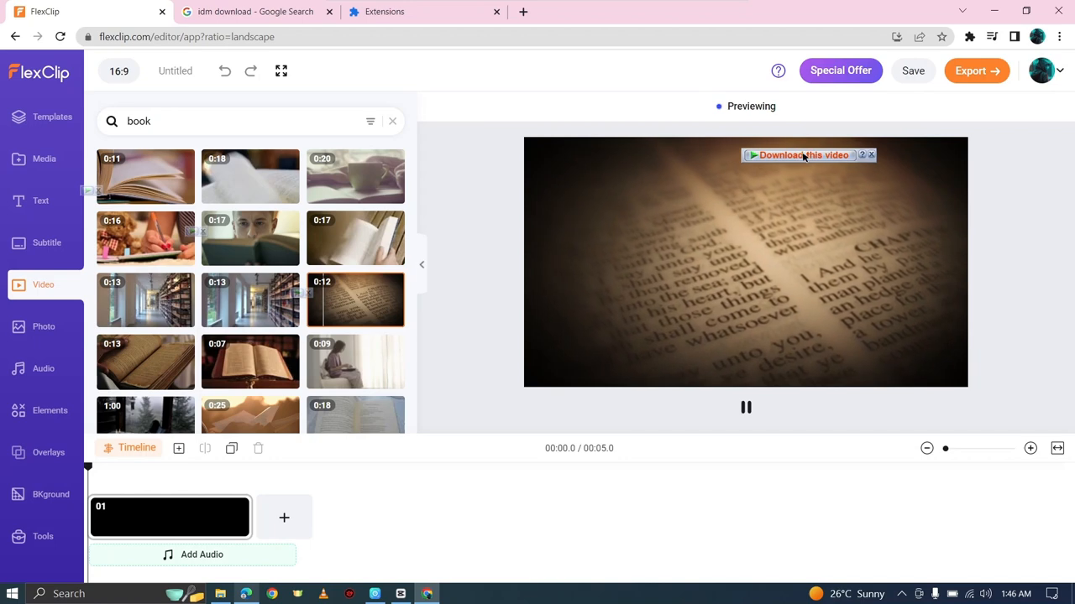
Send the previewing open-book clip to IDM with 'Download this video'
left_click(795, 155)
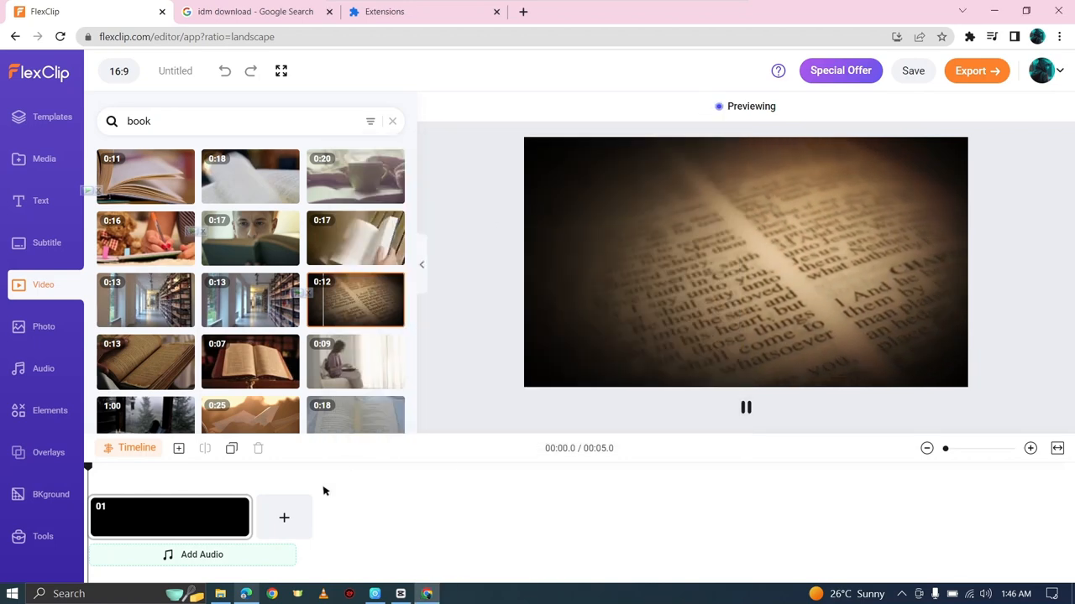
mouse_move(457, 269)
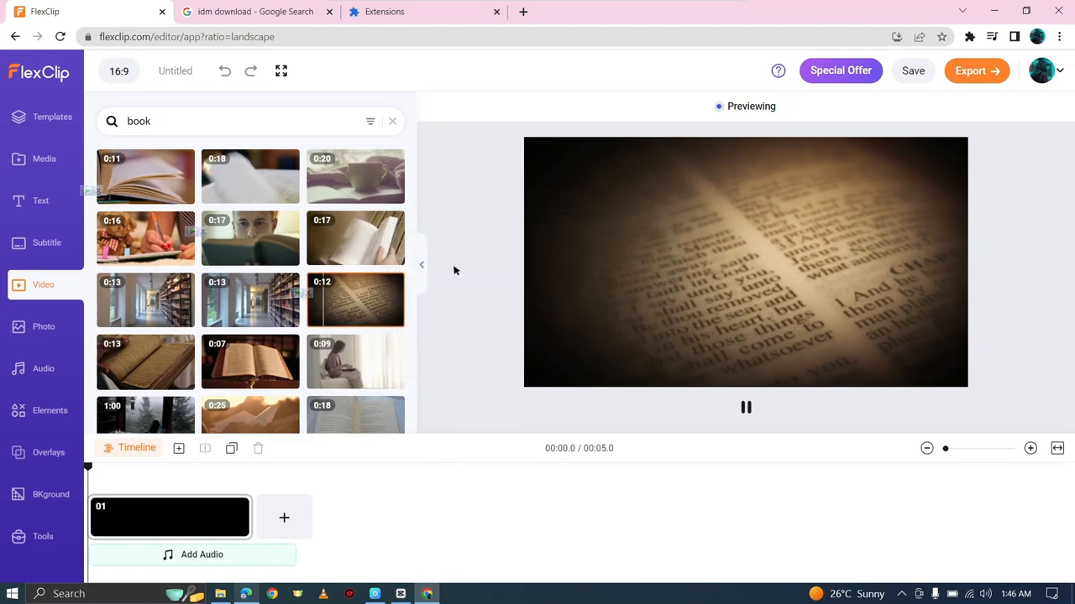